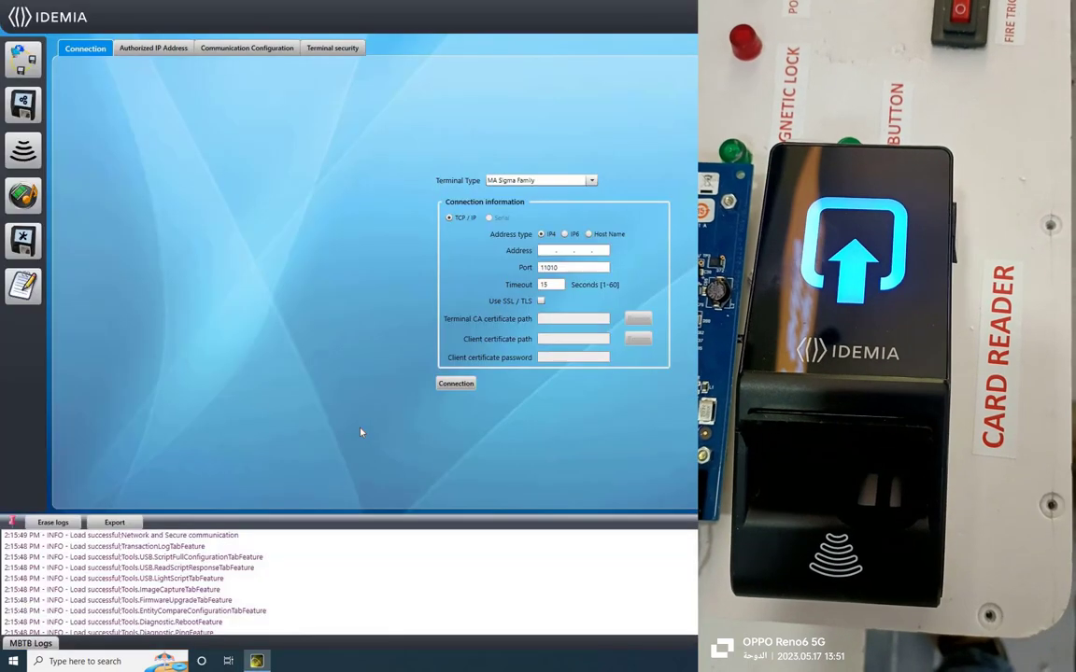
Go to the Diagnostic section and show the Usb Script builder page.
click(22, 241)
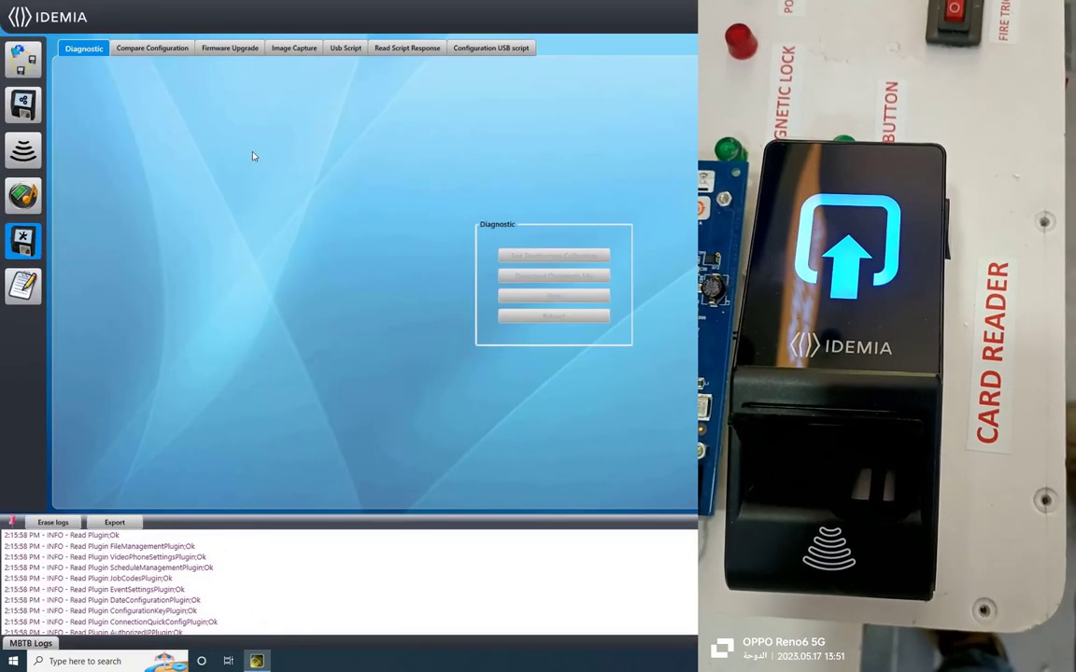
click(343, 48)
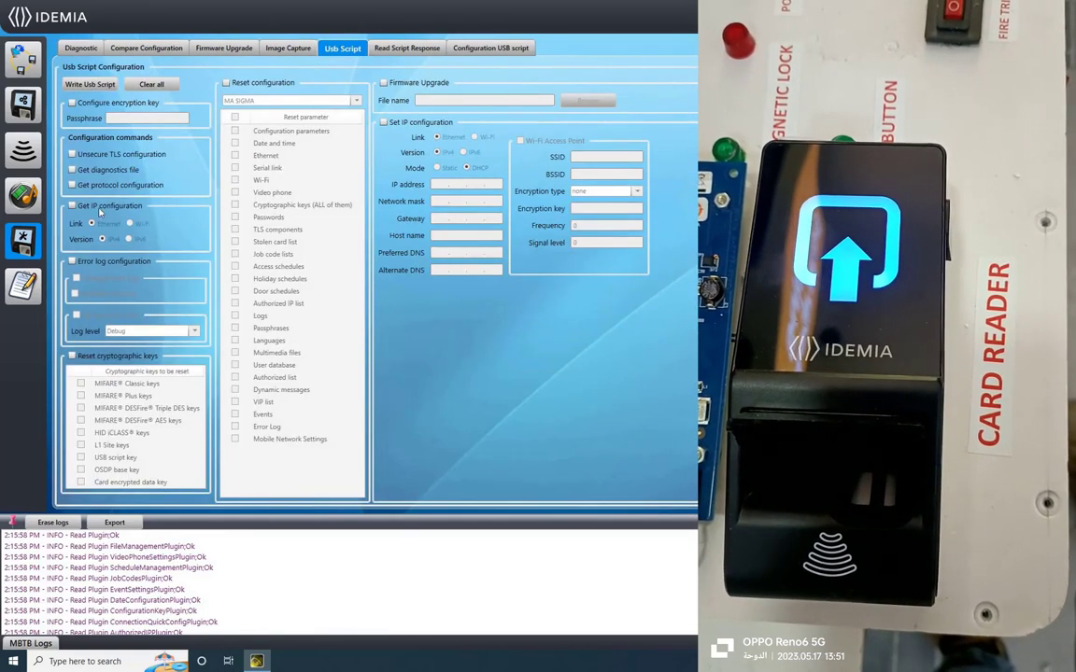
Add Get IP configuration to the USB script and write it to the chosen folder.
click(71, 206)
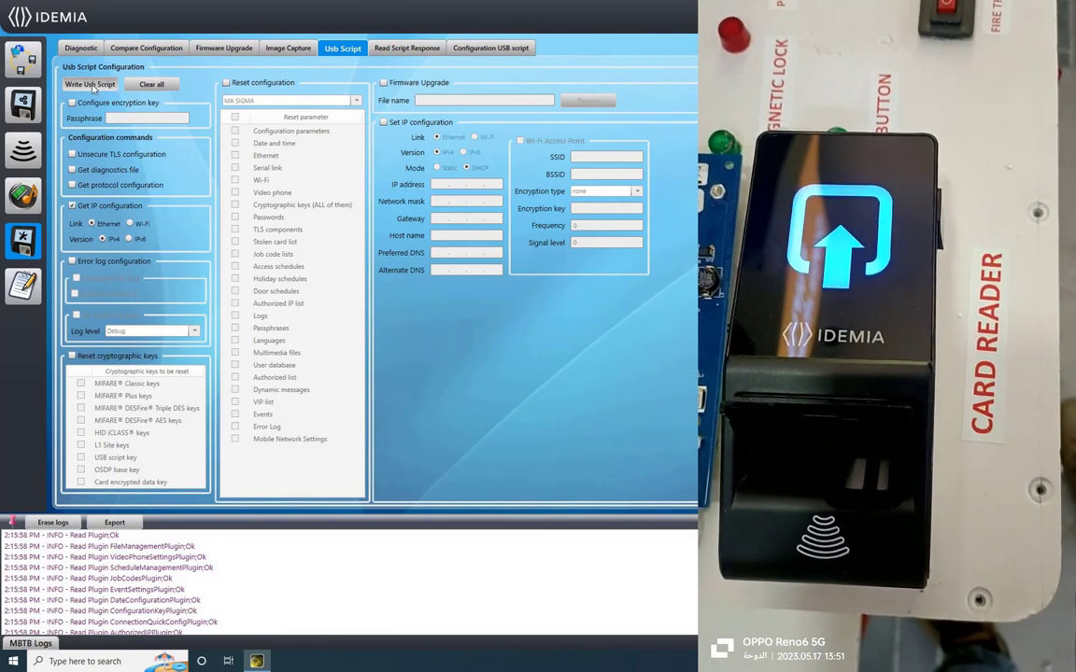
click(90, 84)
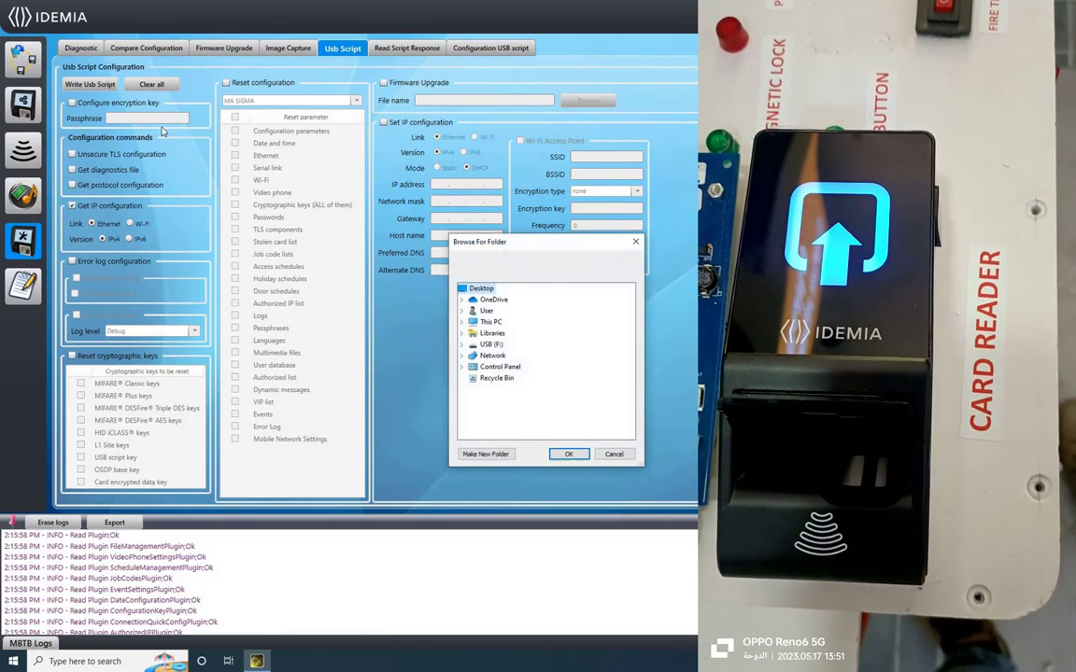
mouse_move(569, 427)
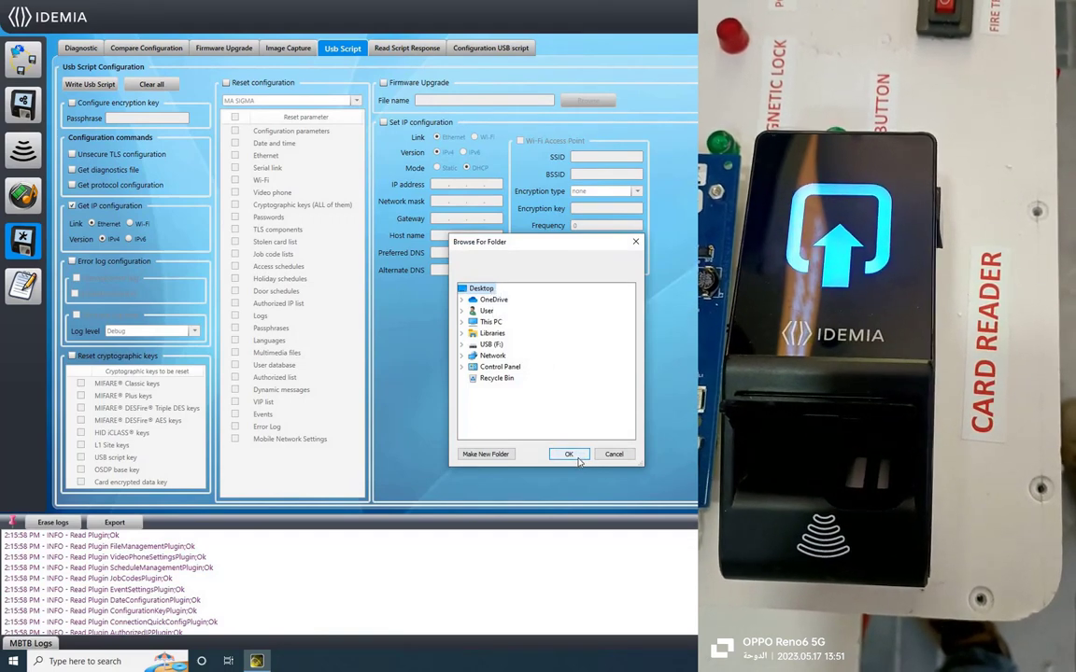
click(567, 454)
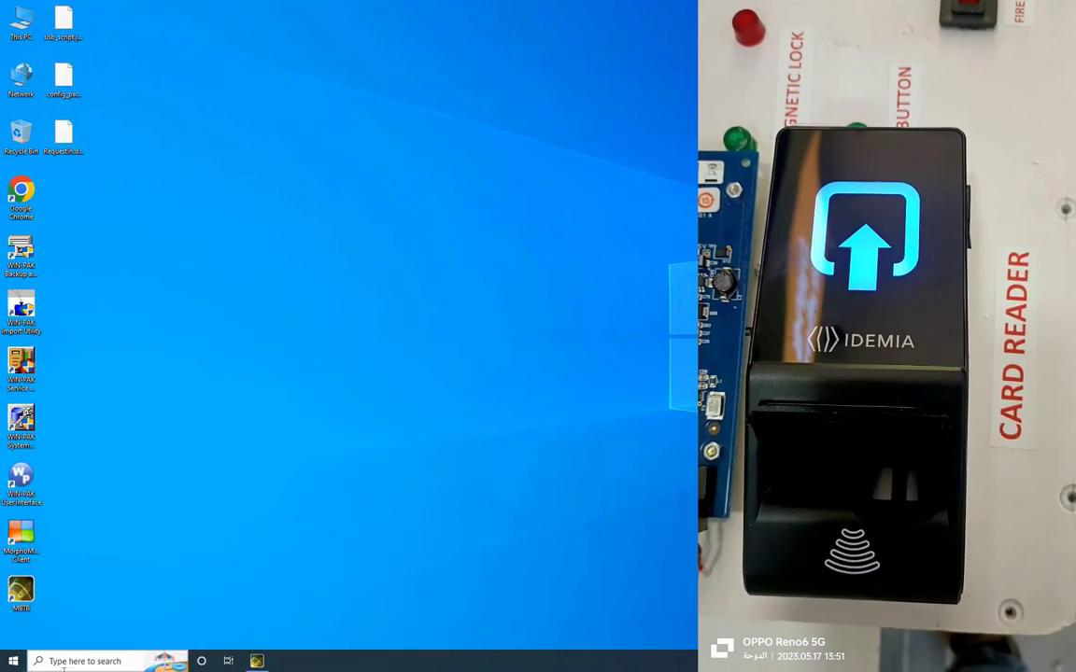
click(284, 661)
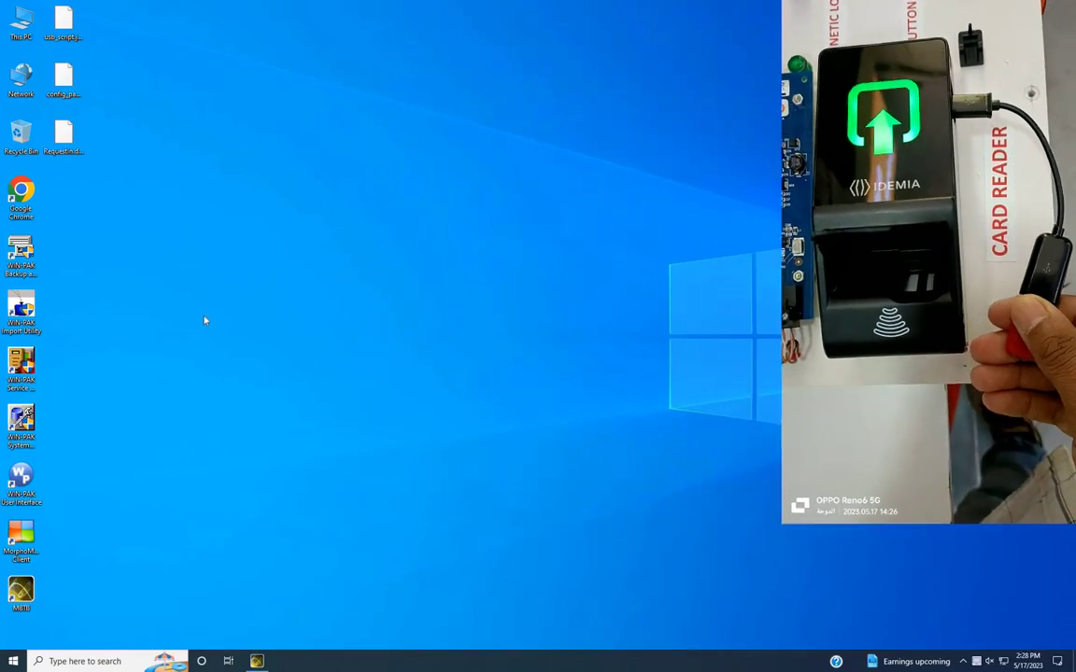
Browse This PC into the USB (F:) drive and select ResponseOut.data.
click(284, 661)
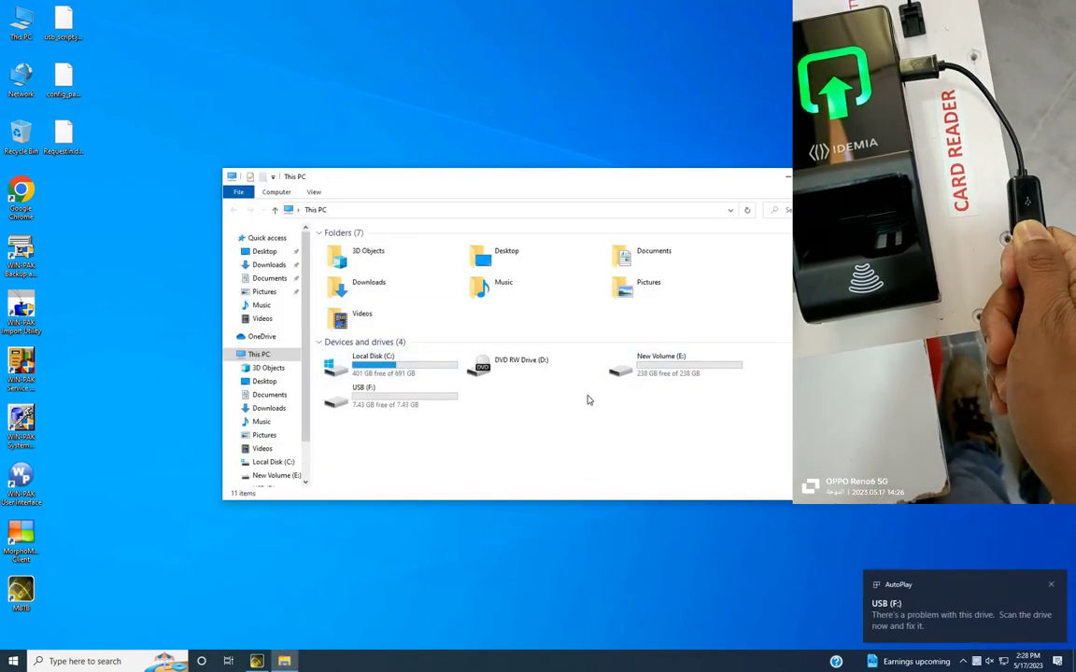
click(391, 392)
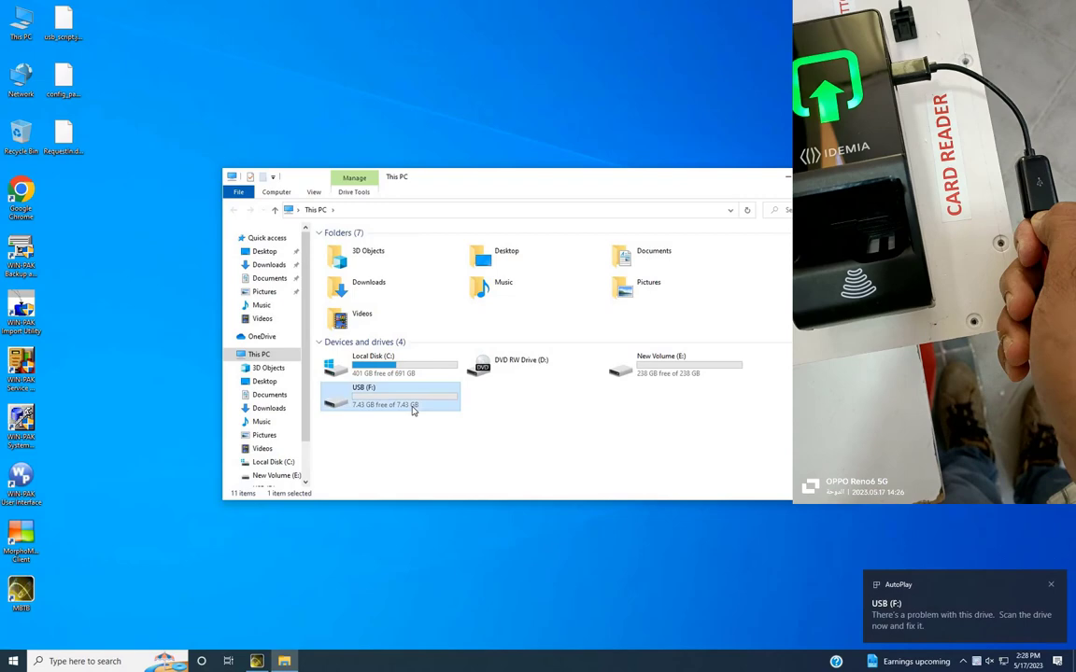
double_click(392, 396)
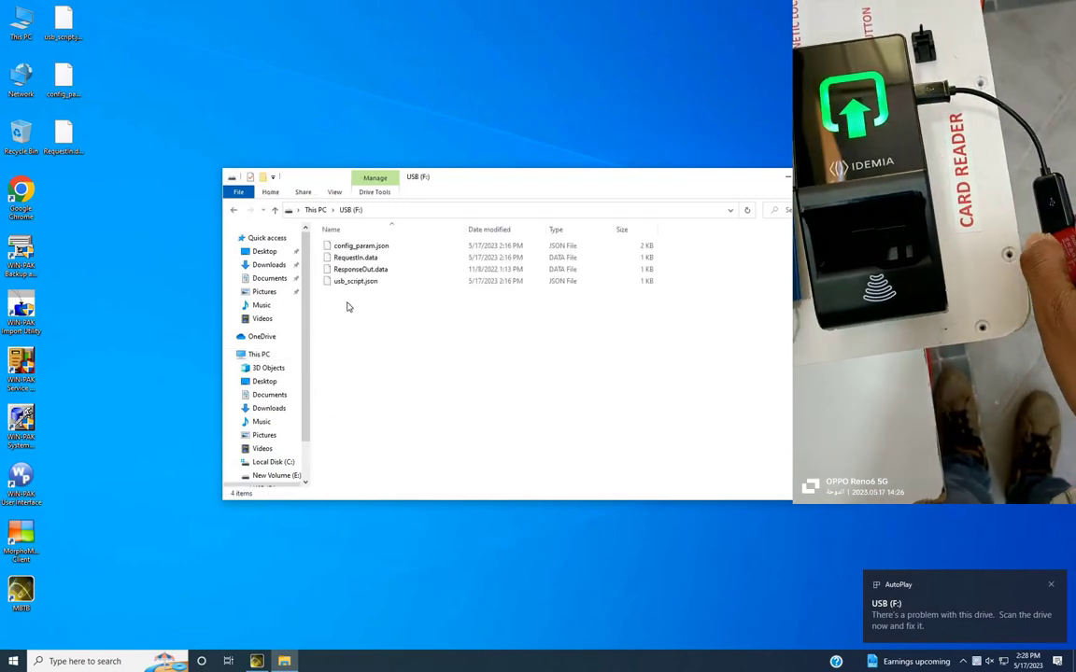
click(359, 269)
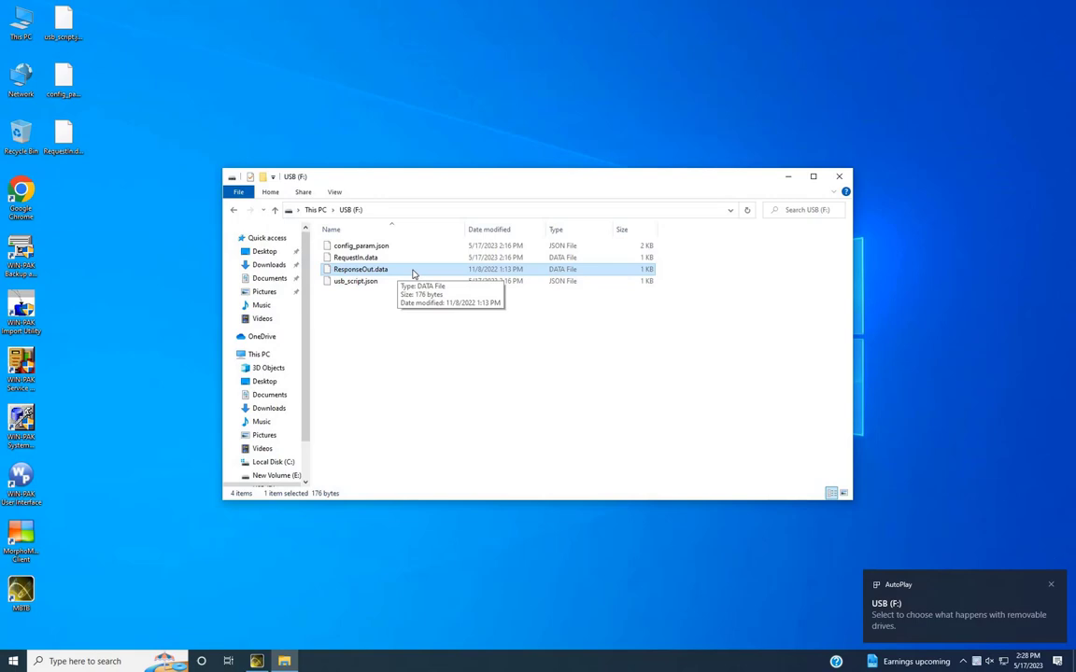
mouse_move(402, 273)
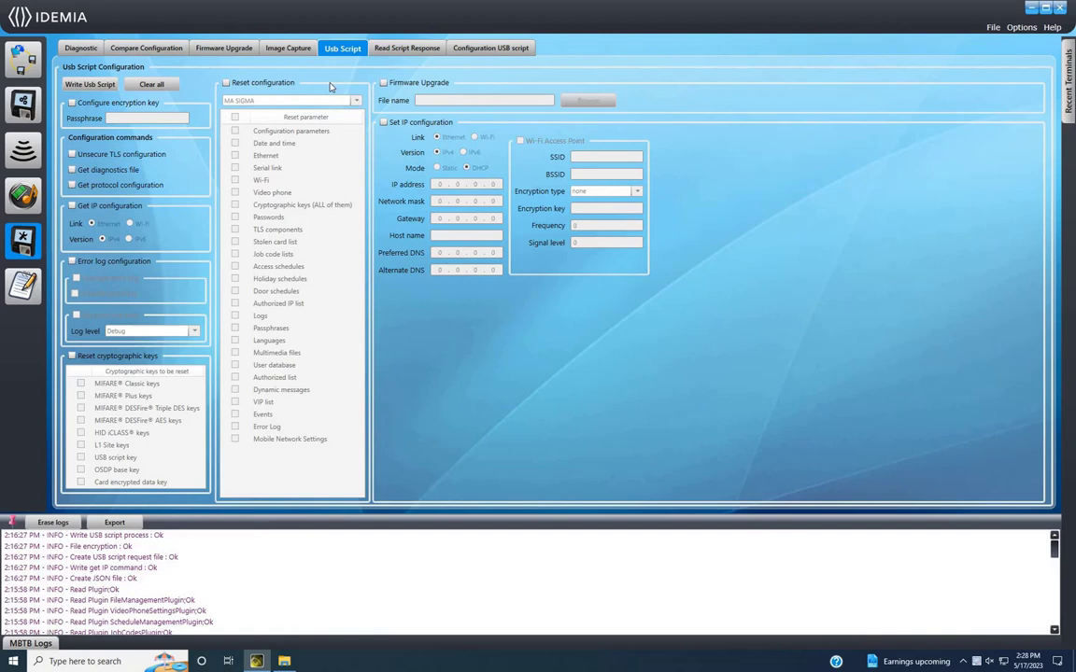
Switch to Read Script Response to load the Get IP configuration result.
click(407, 49)
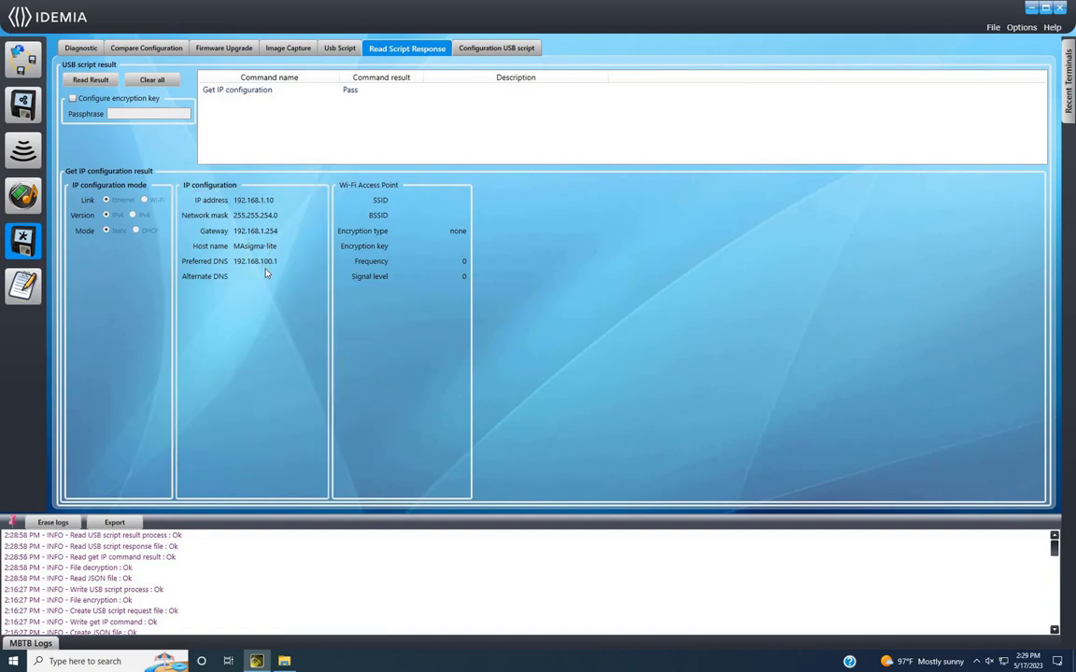
mouse_move(894, 664)
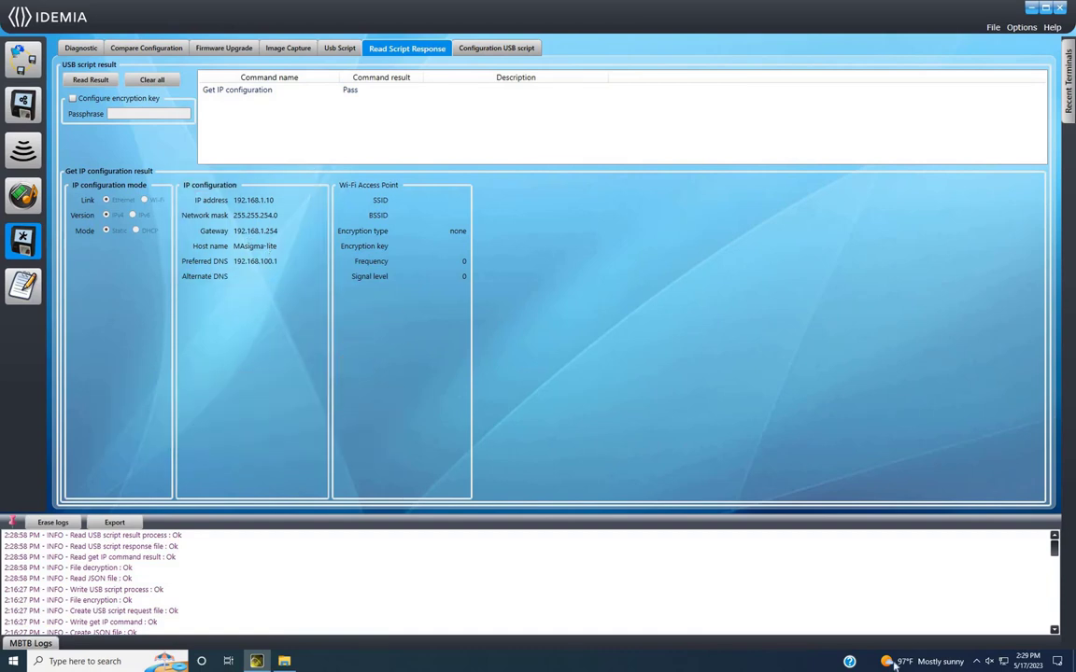
mouse_move(962, 631)
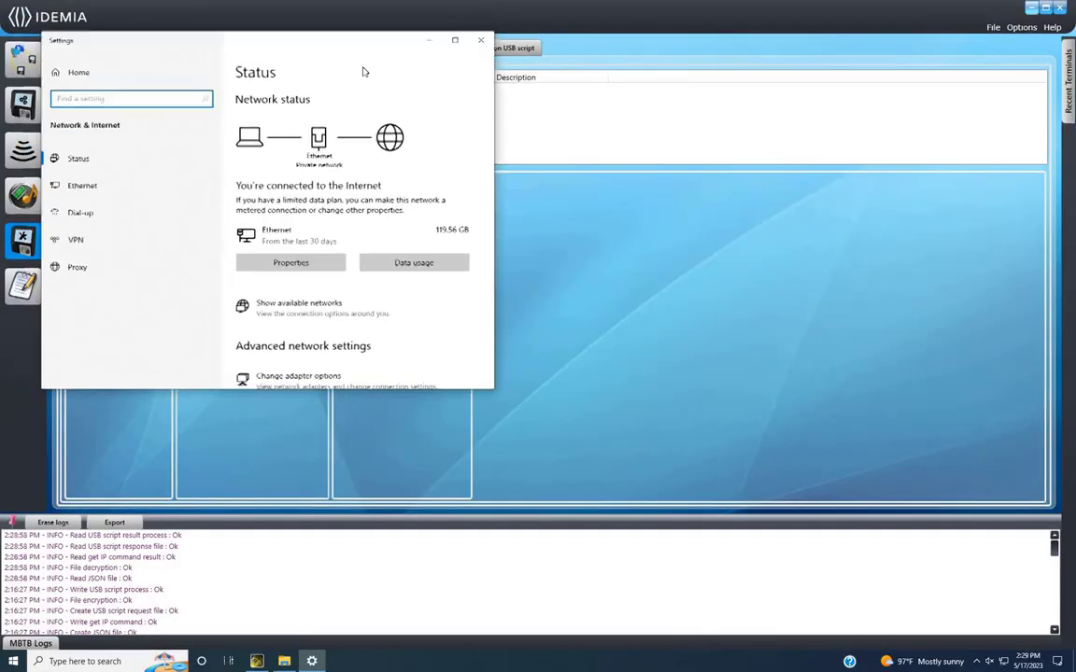
Save the Ethernet adapter's static IPv4 settings, accepting the other-subnet gateway warning.
click(493, 211)
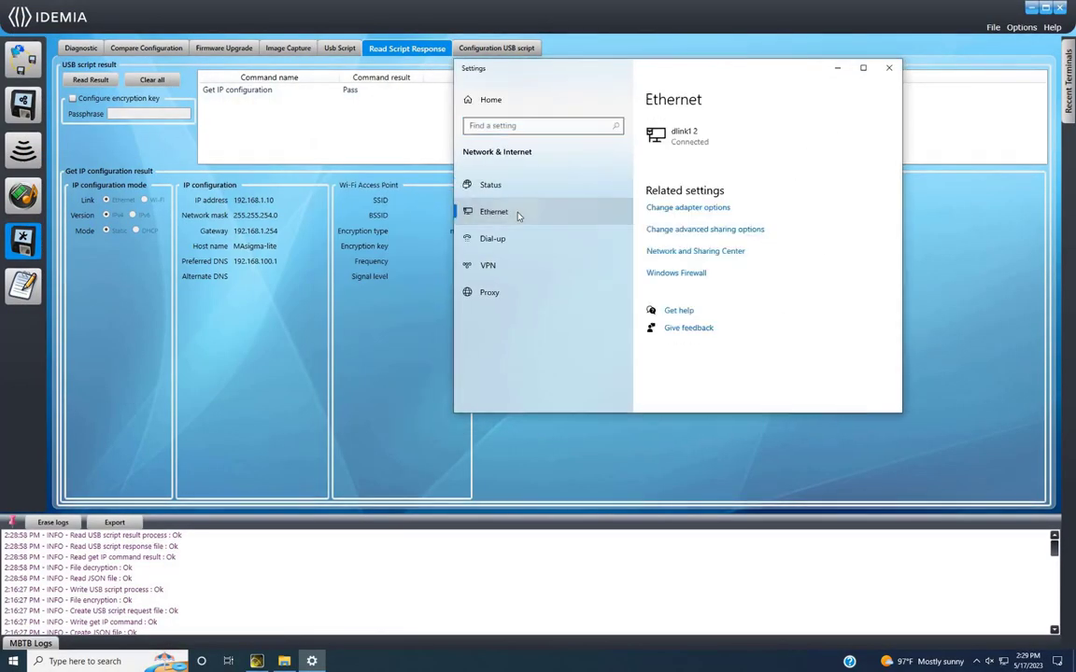
click(687, 207)
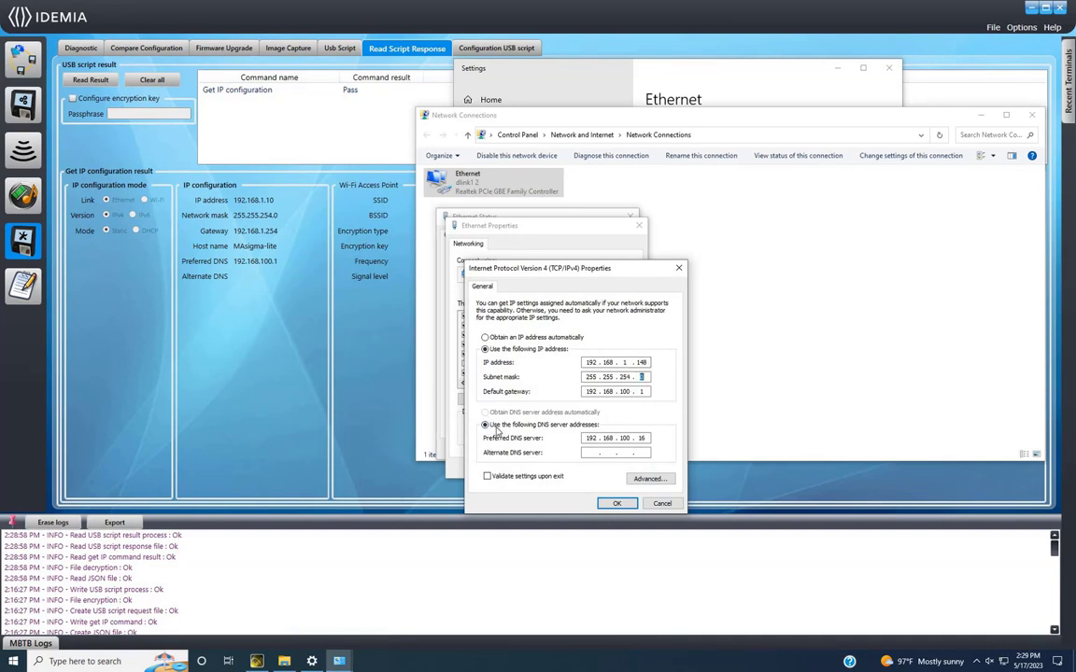
click(617, 503)
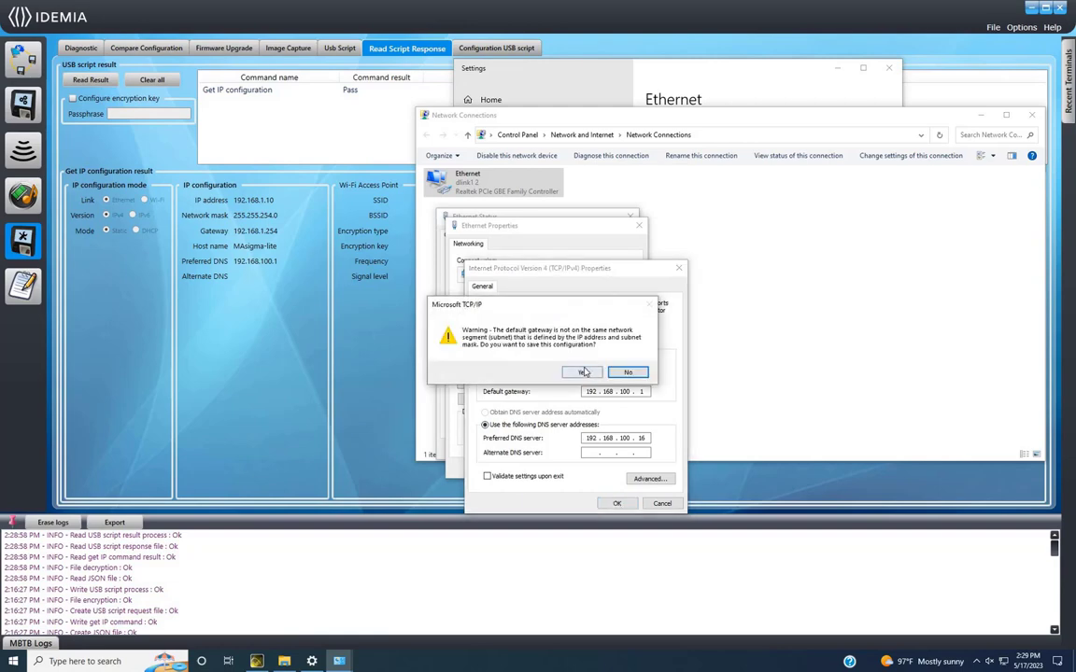
click(583, 371)
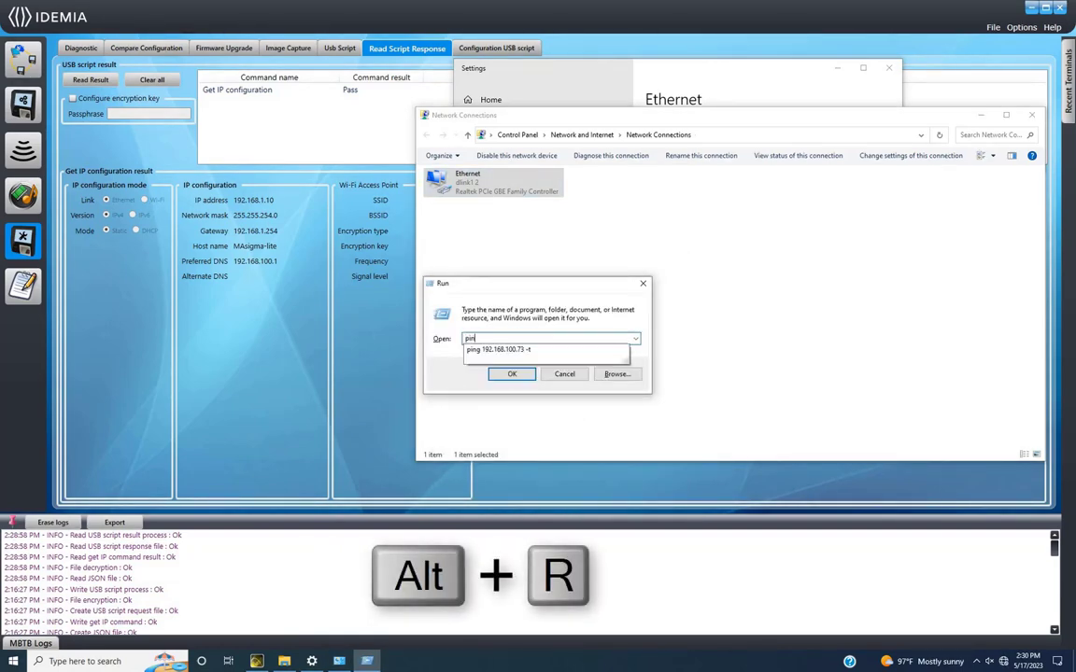
Run 'ping 192.168.1.10' to check the terminal responds.
text(ping 192.168.1.10)
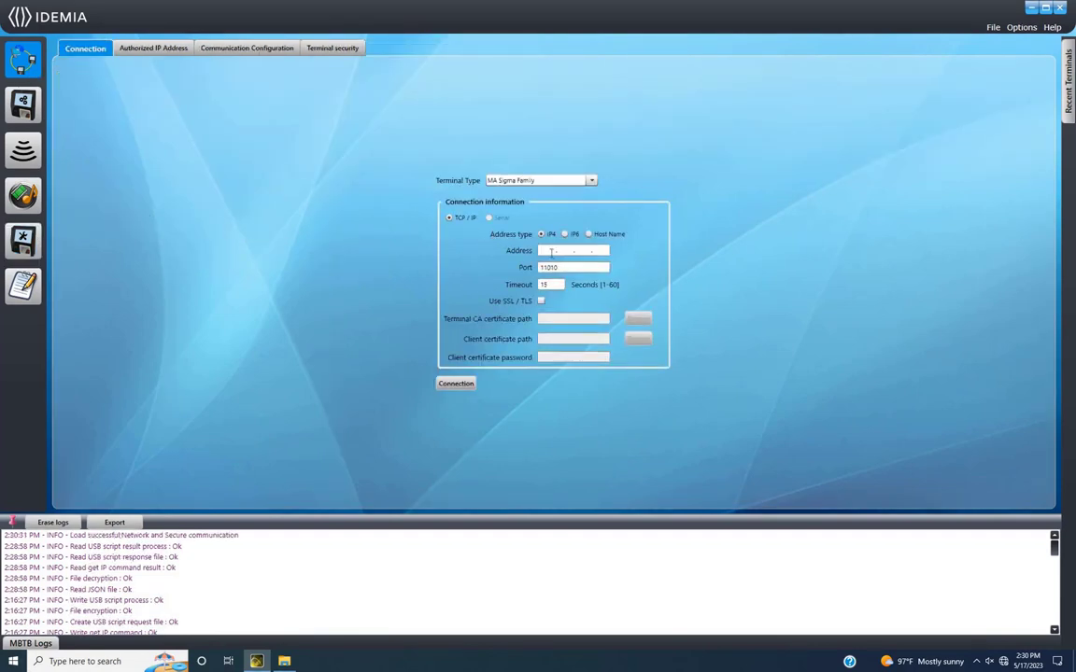
Connect to the terminal at 192.168.1.10 and show its Communication Configuration.
text(192 . 168 . 1 . 10)
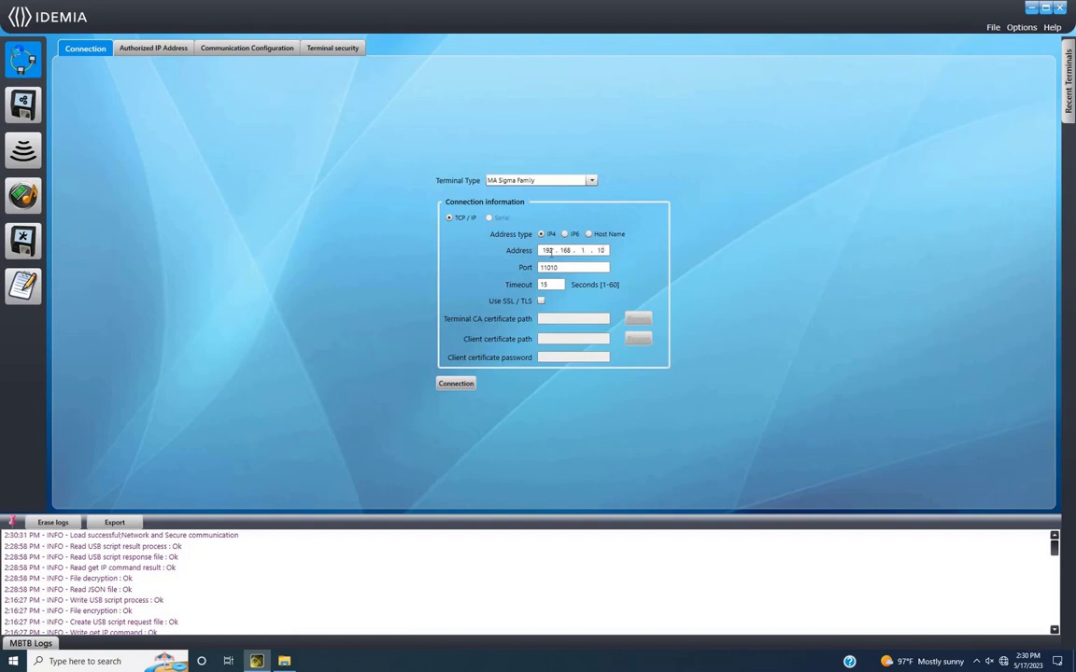
click(455, 383)
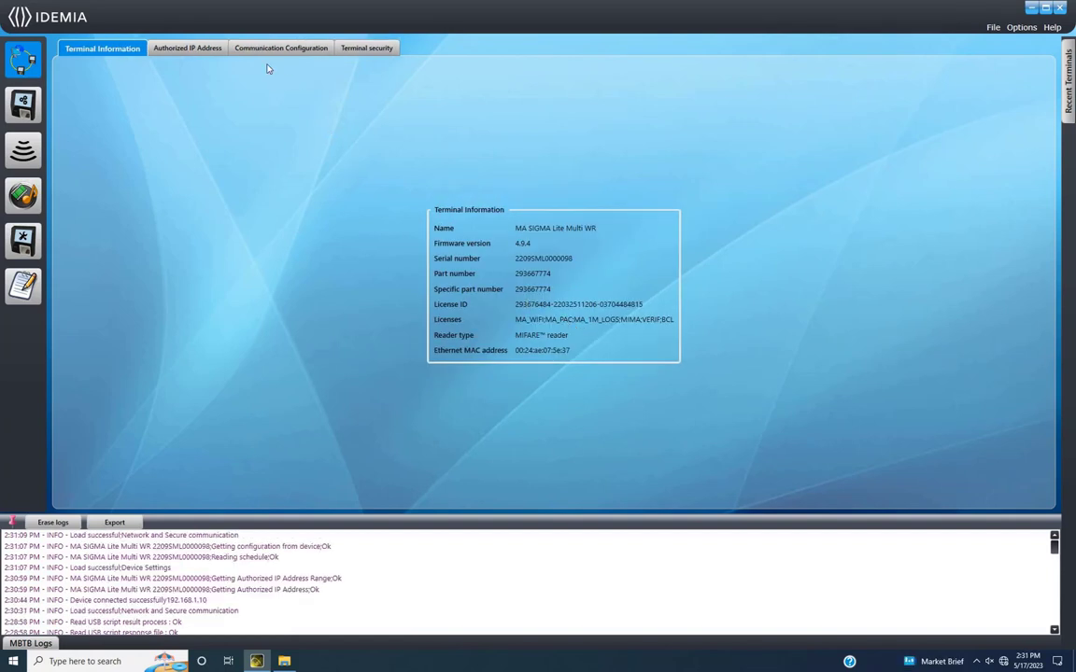
click(280, 48)
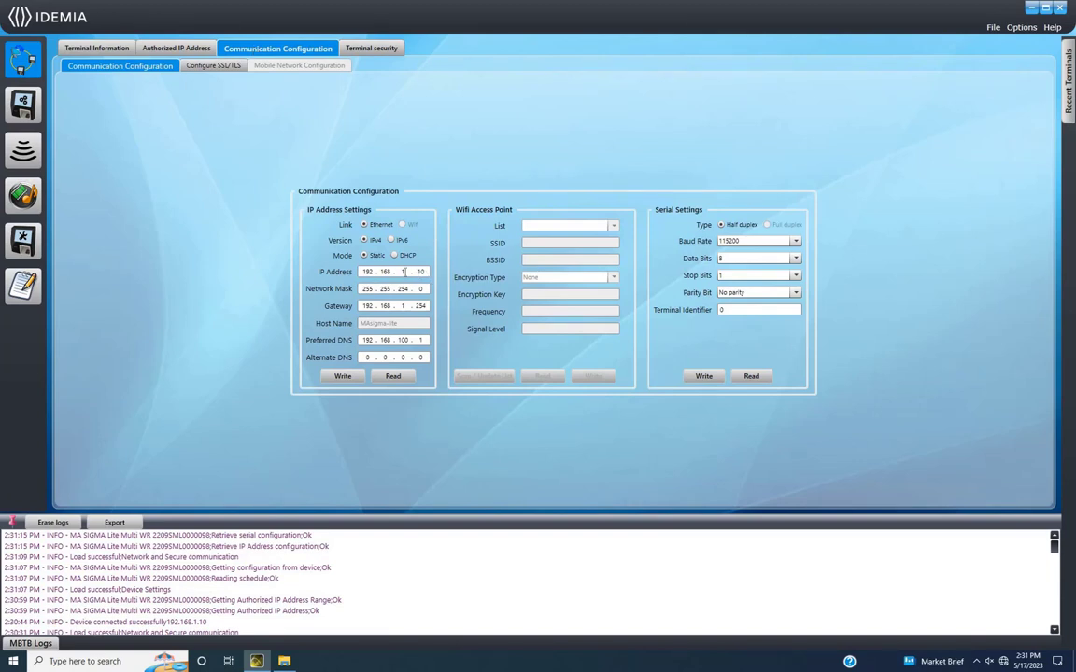
Write IP 192.168.100.221 with gateway 192.168.100.1 to the terminal and return to Terminal Information.
text(100 .)
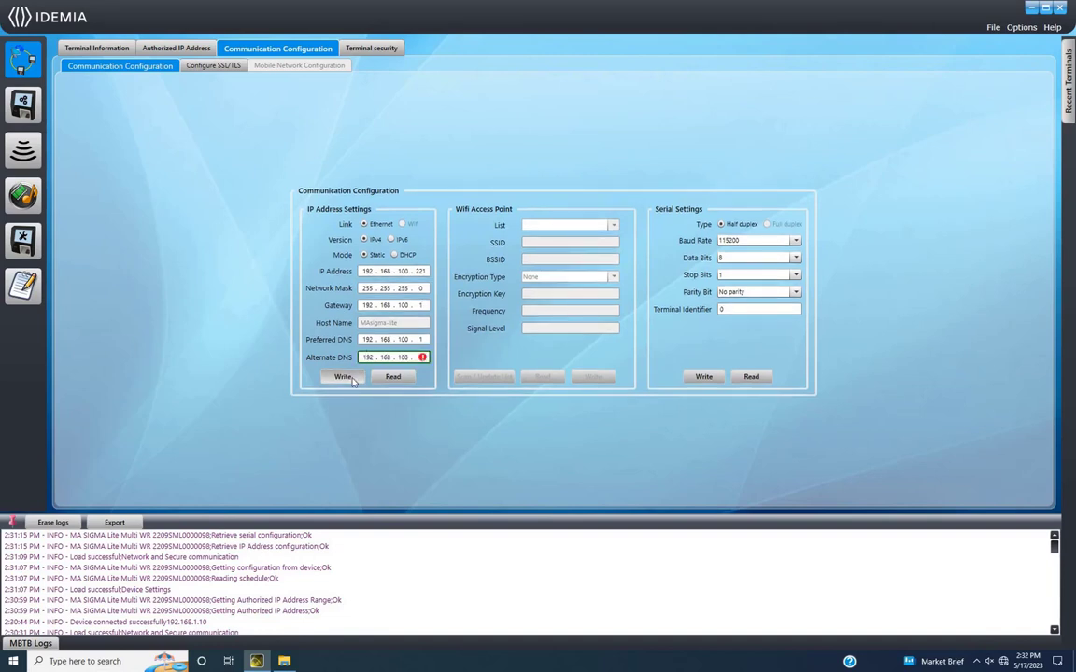
click(343, 377)
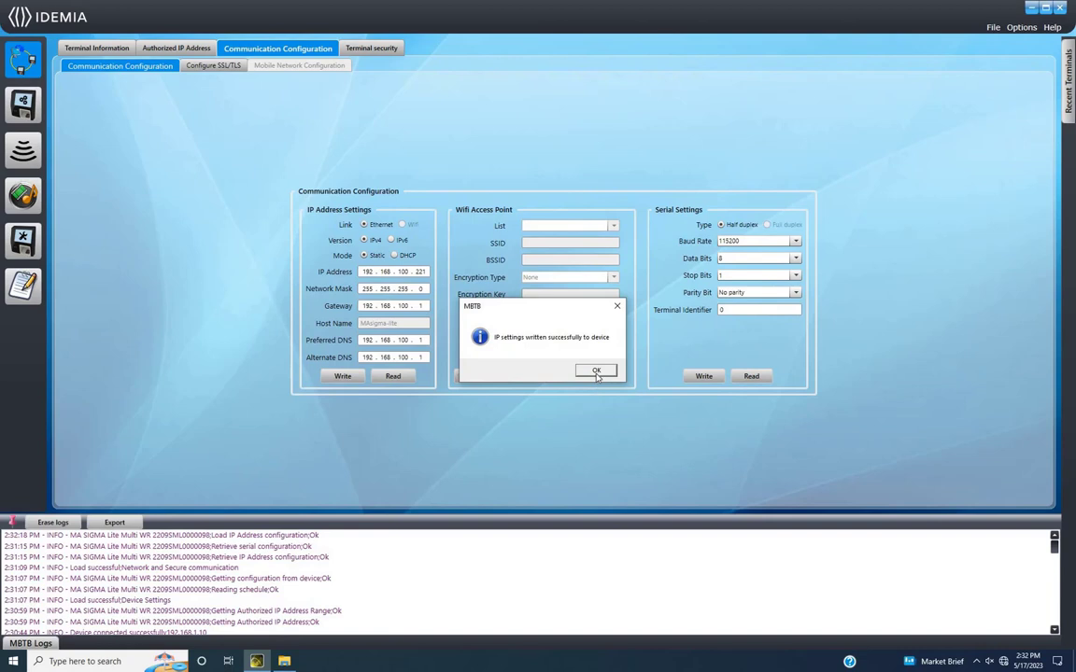
click(595, 370)
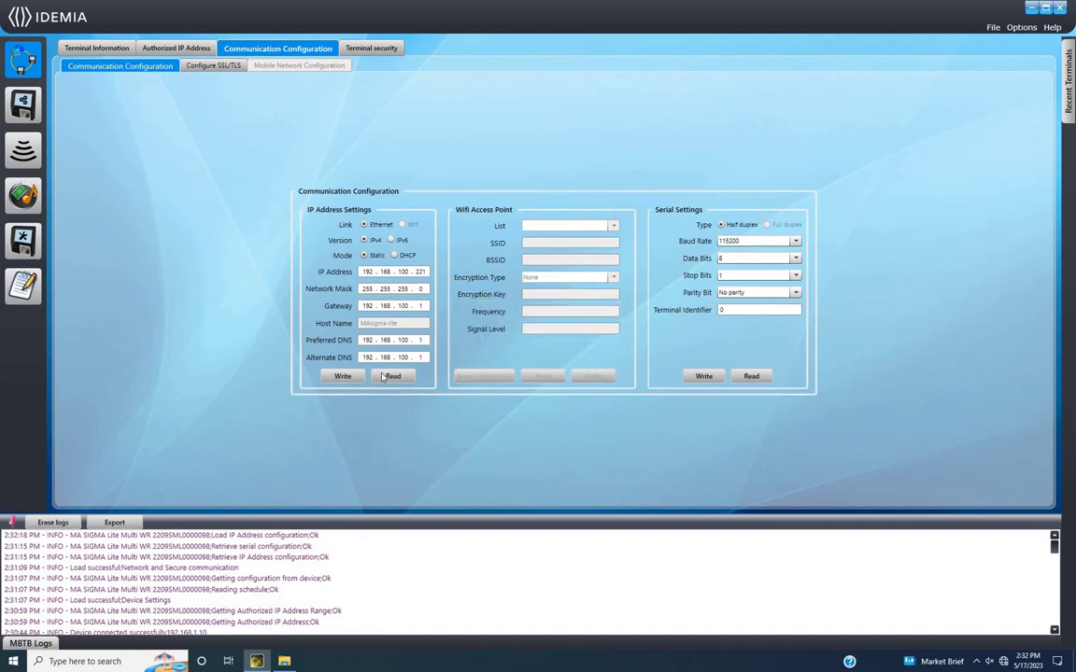
mouse_move(23, 60)
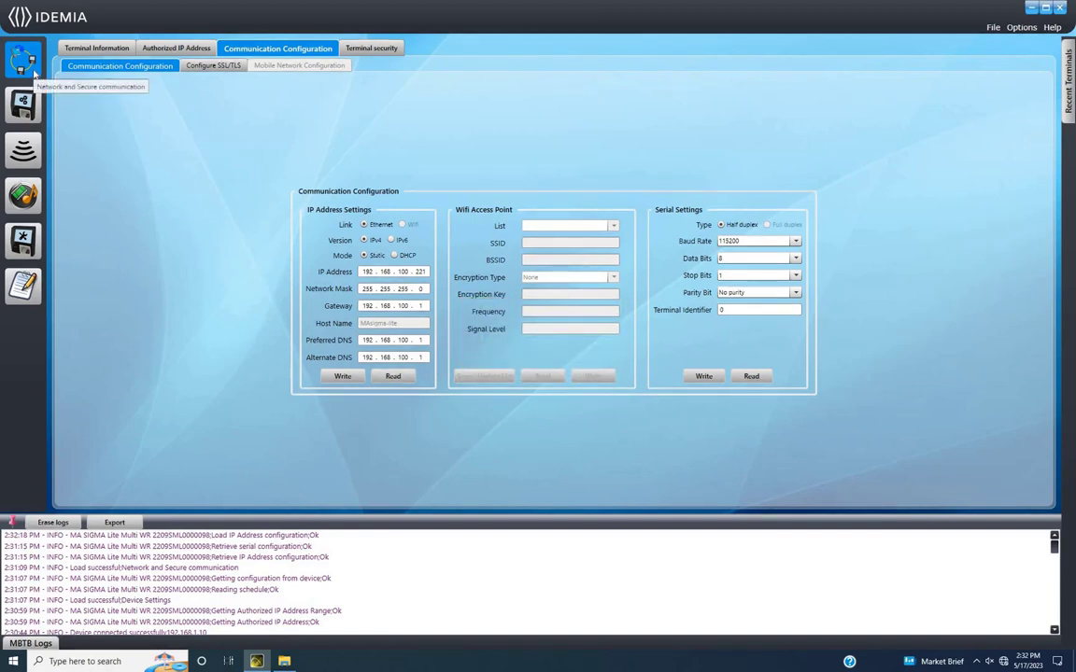
click(100, 49)
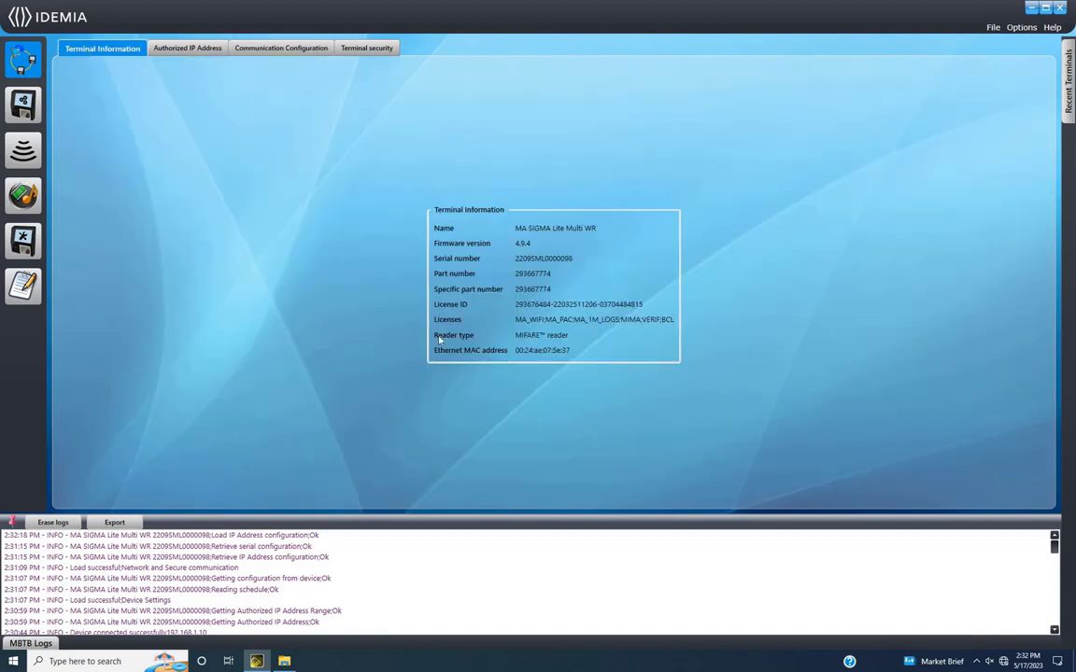
mouse_move(23, 104)
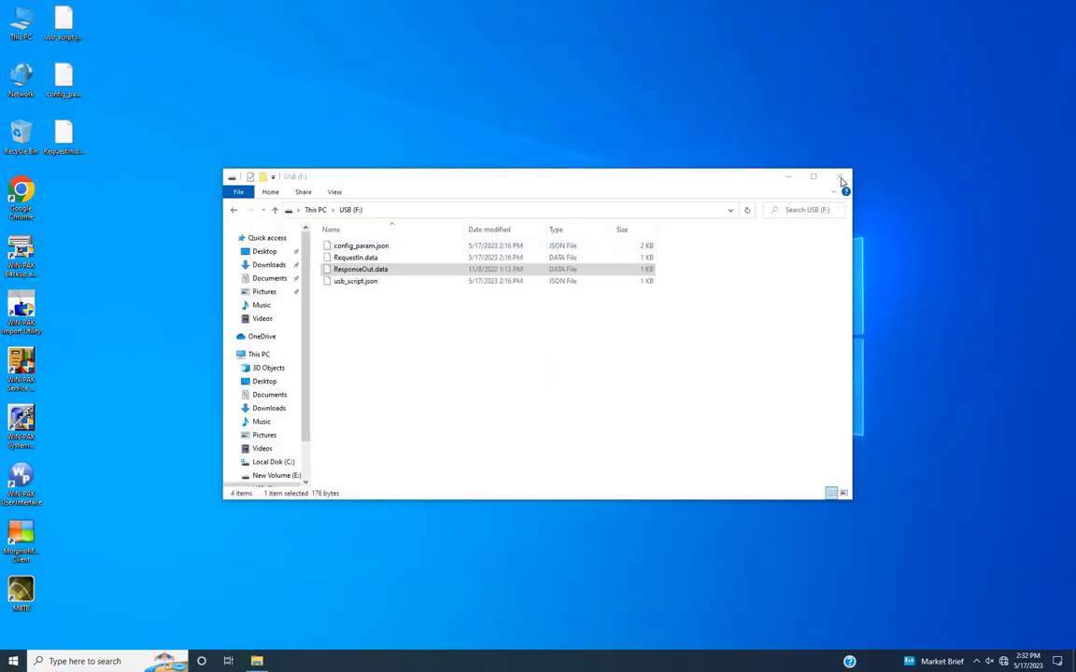
Save the Ethernet adapter's IPv4 settings on the 192.168.100 network and close its status window.
click(840, 175)
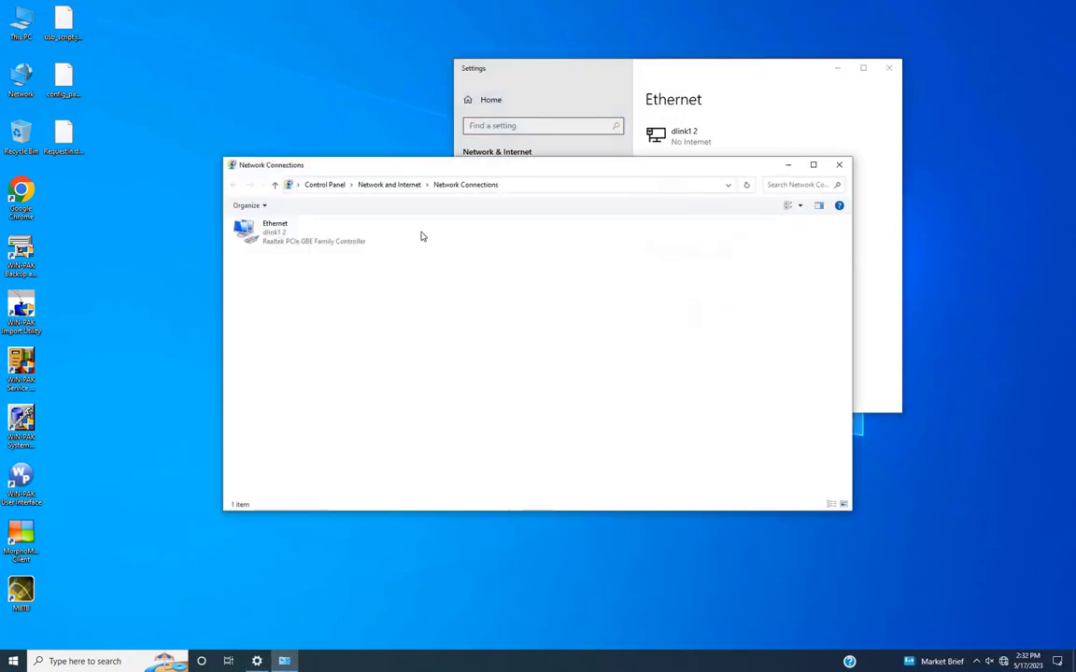
double_click(299, 232)
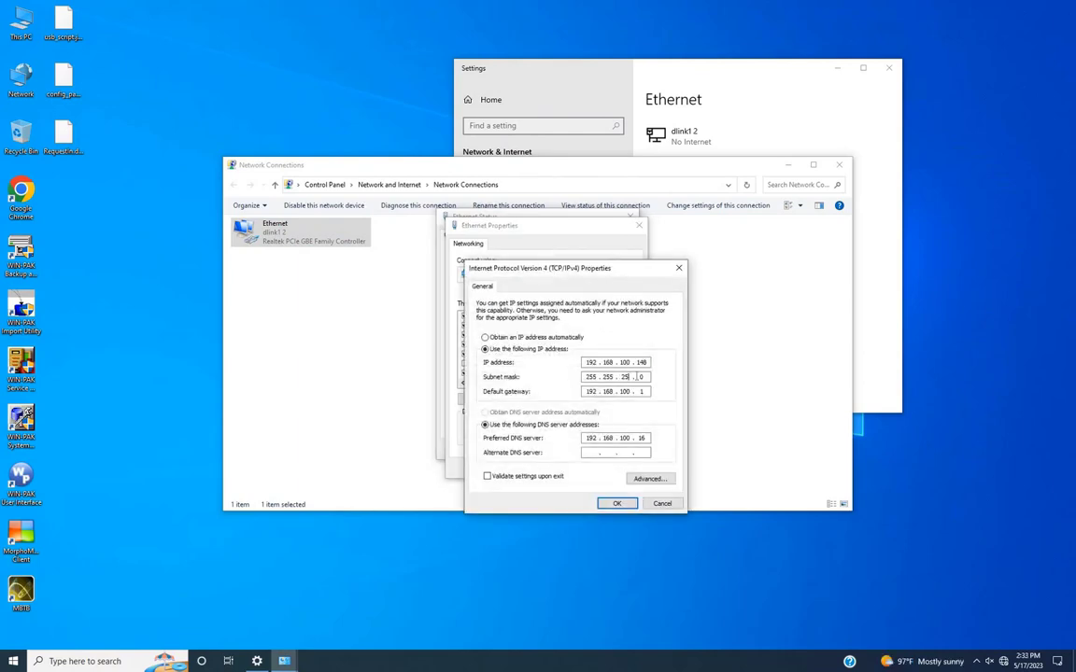
click(616, 504)
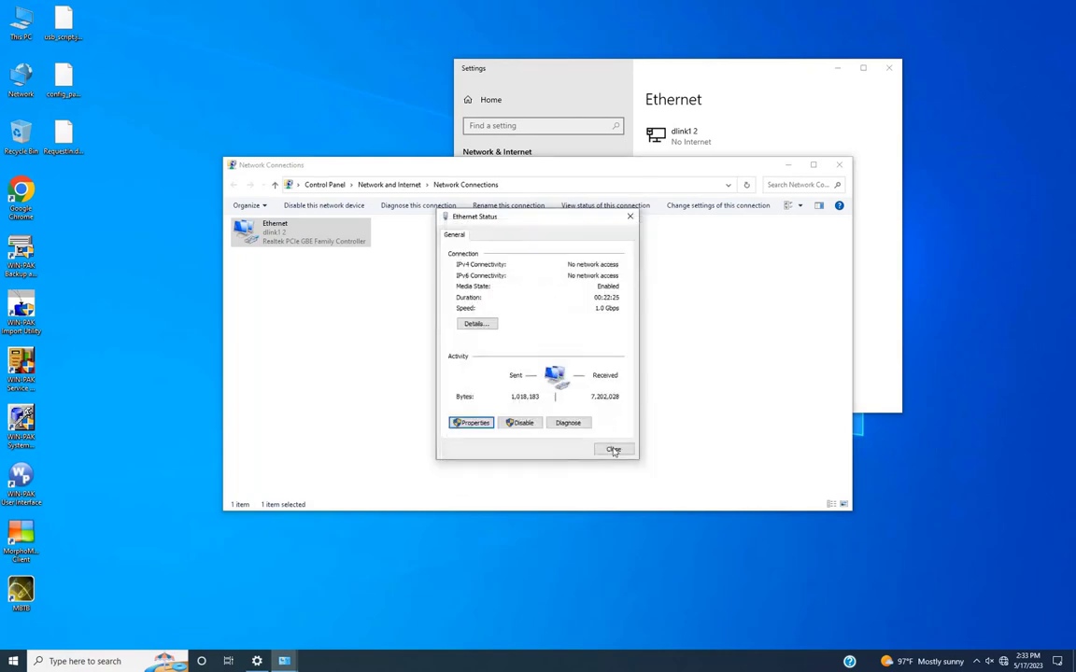
click(612, 449)
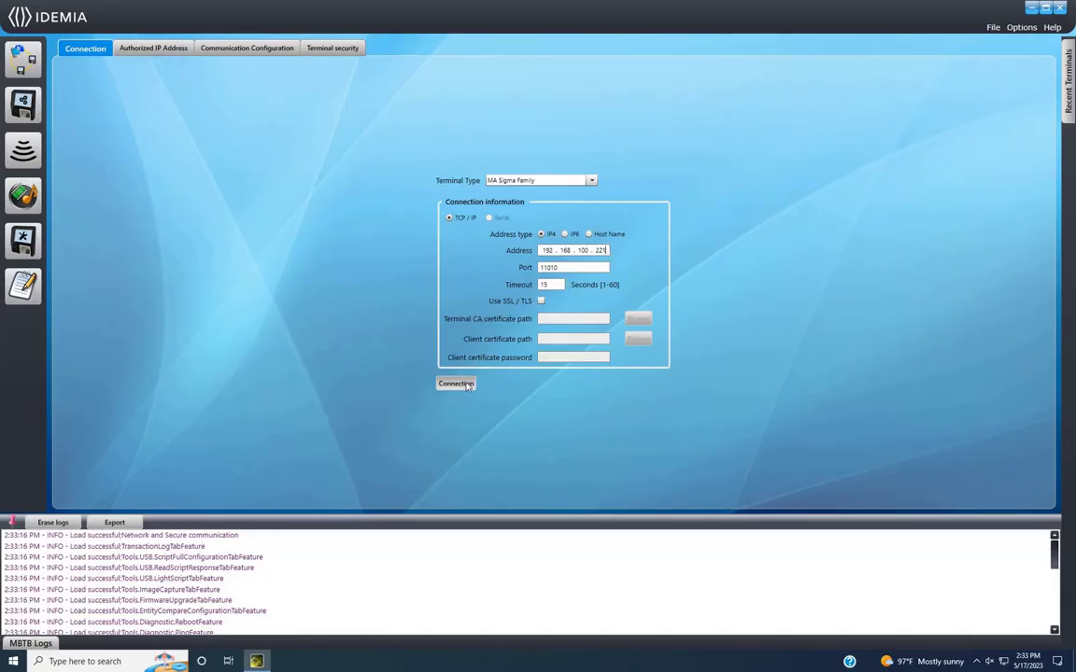
Reconnect the MBTB tool to the terminal at 192.168.100.221.
click(456, 385)
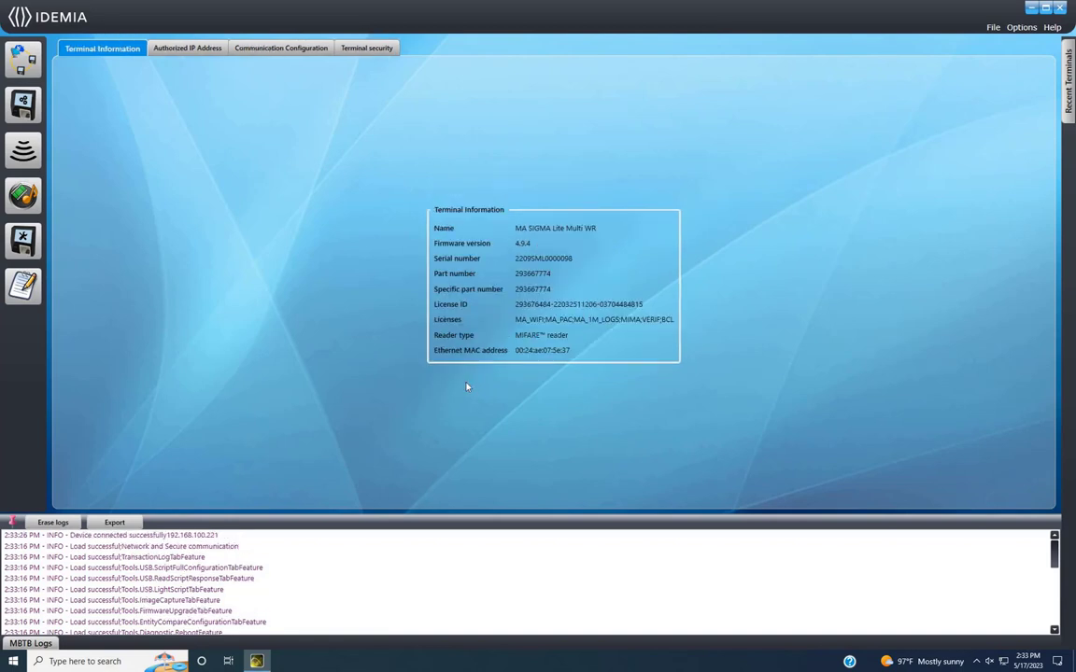